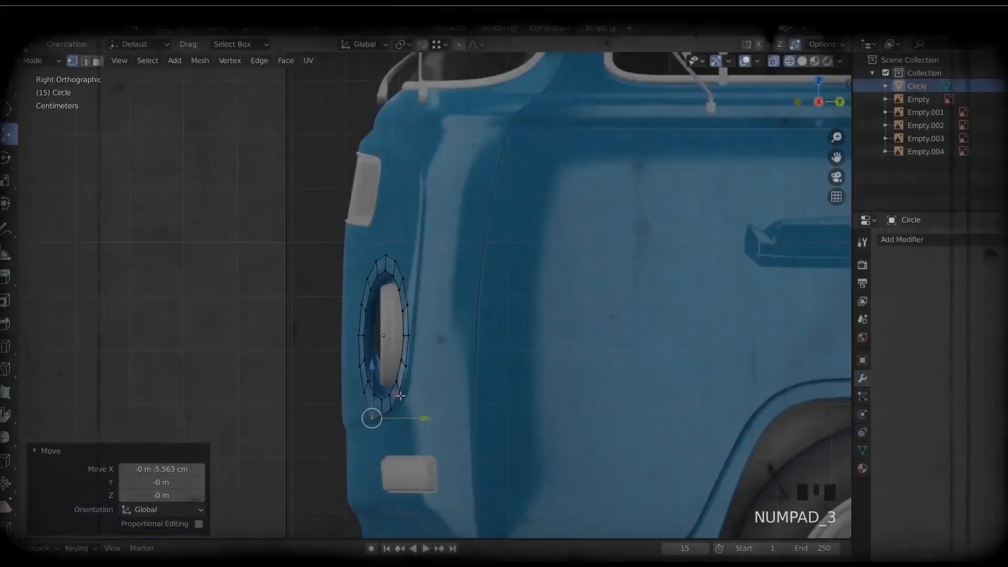
Step: Align the headlight ring to the van side, then extrude faces toward its lower-left corner
key("1")
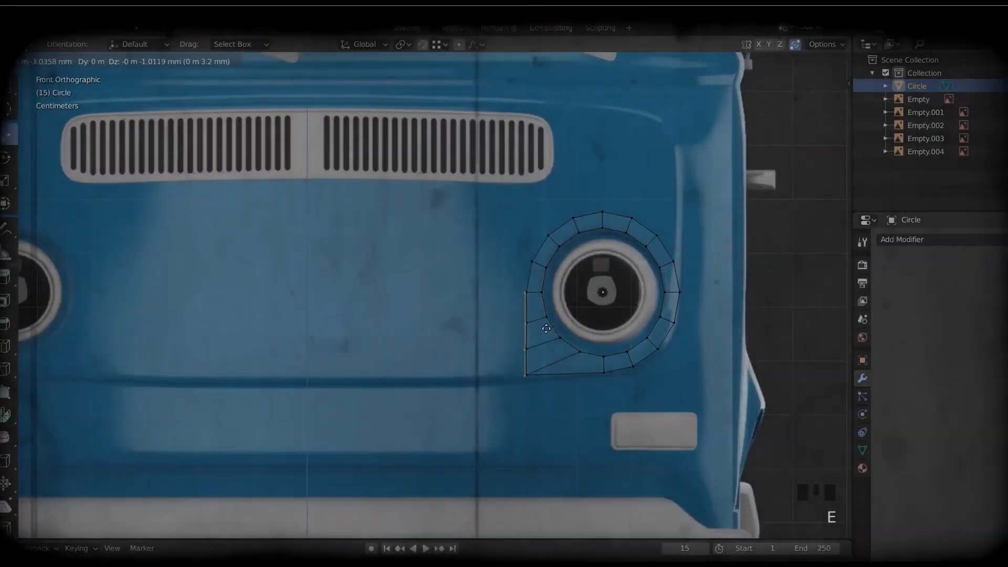